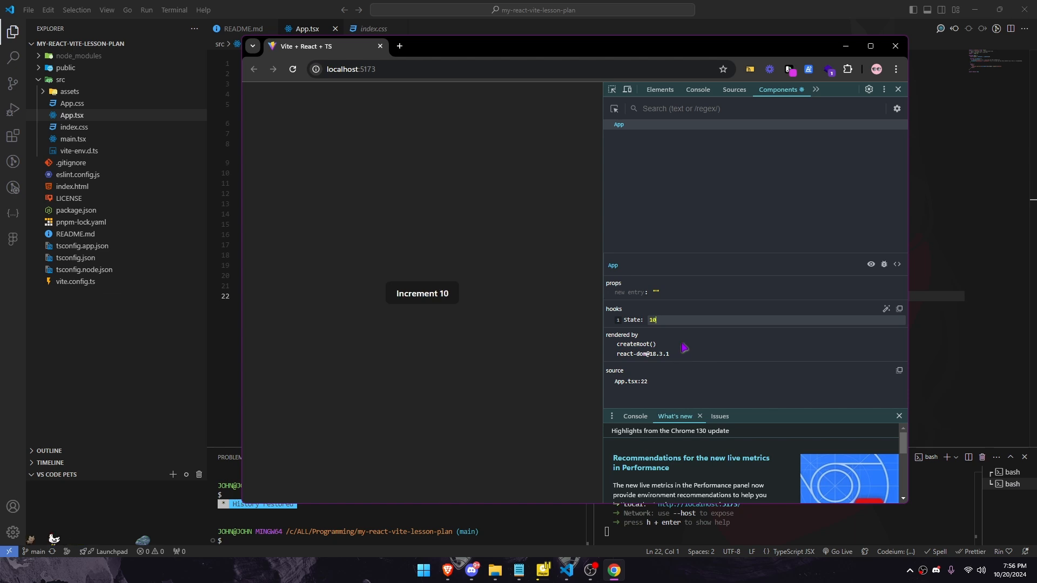
Show the reloaded Vite React counter at localhost:5173 reading Increment 0, with DevTools closed.
left_click(421, 292)
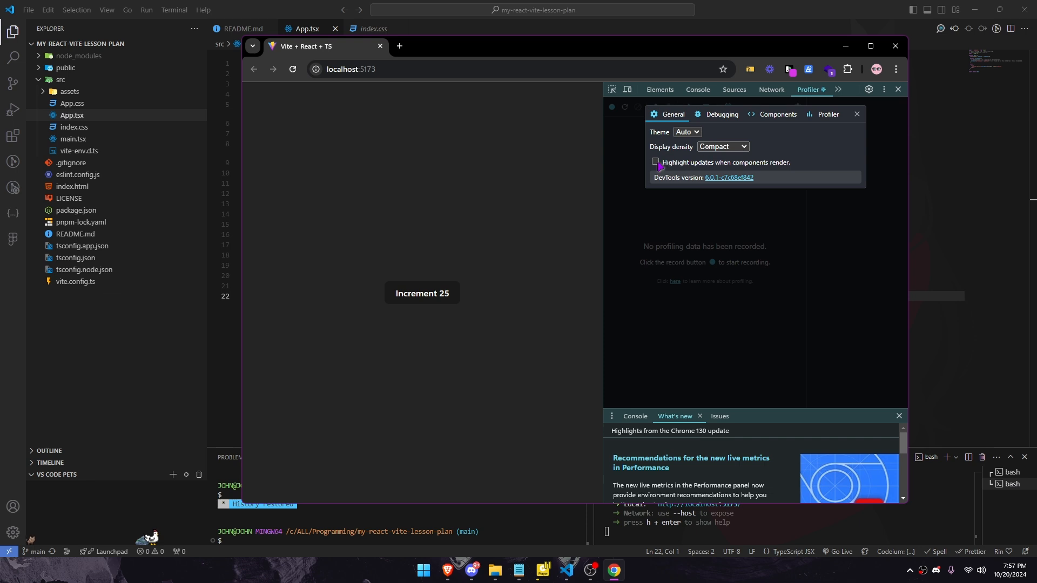
left_click(857, 114)
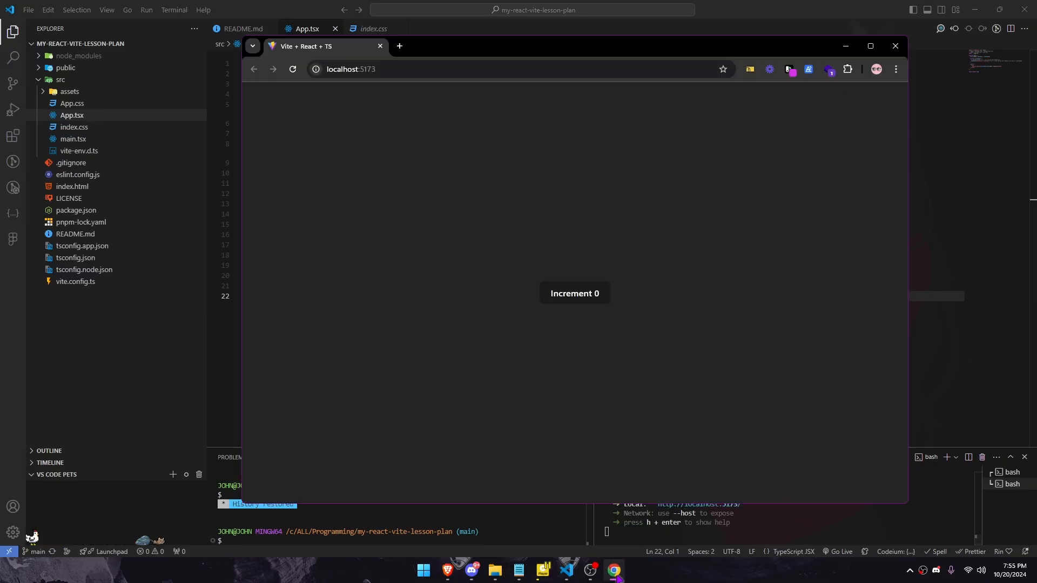
Increment the counter to 6, then choose Manage extensions from the Extensions puzzle menu.
left_click(574, 293)
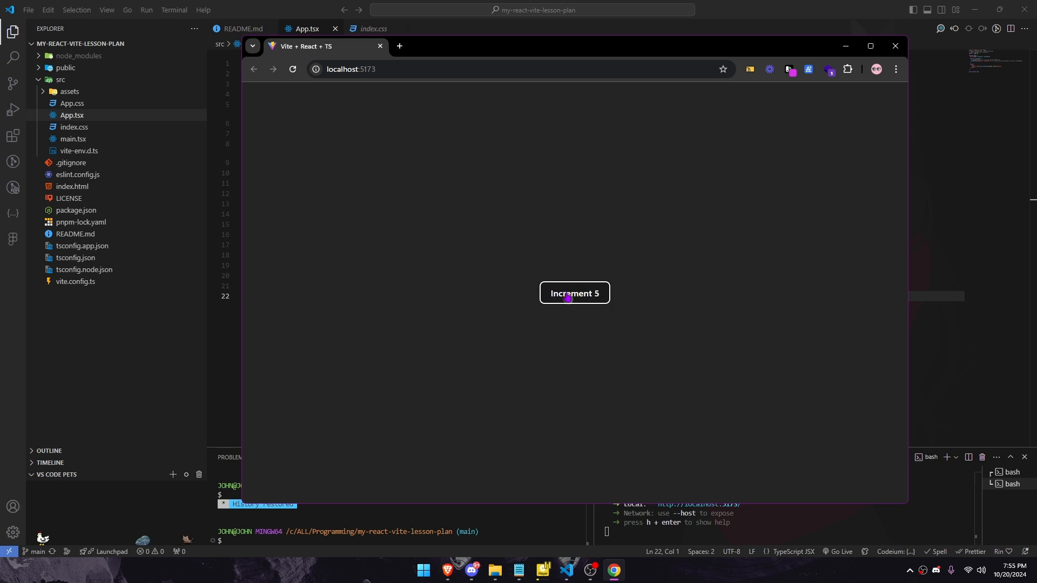
left_click(574, 293)
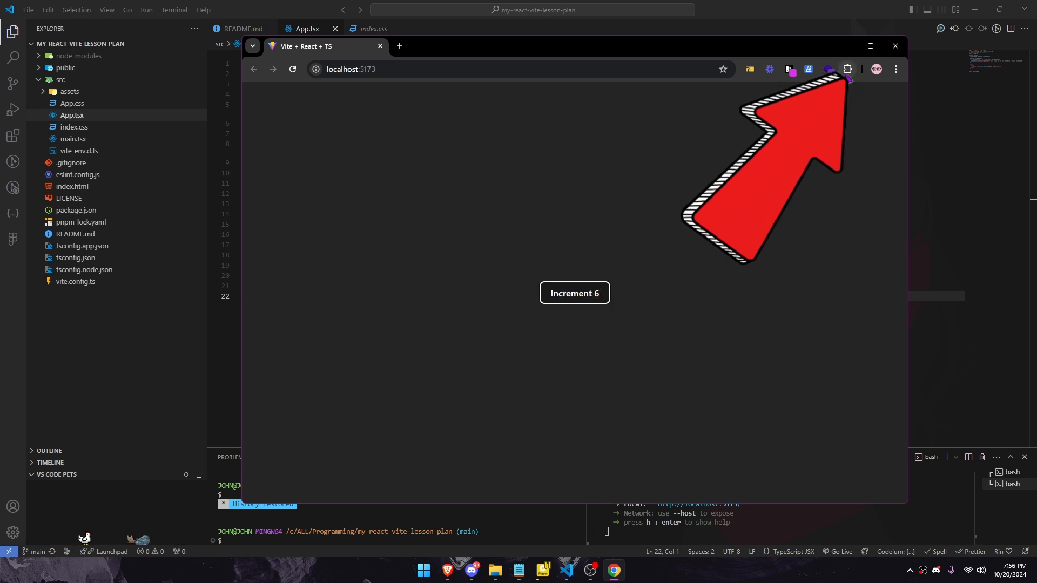
left_click(847, 69)
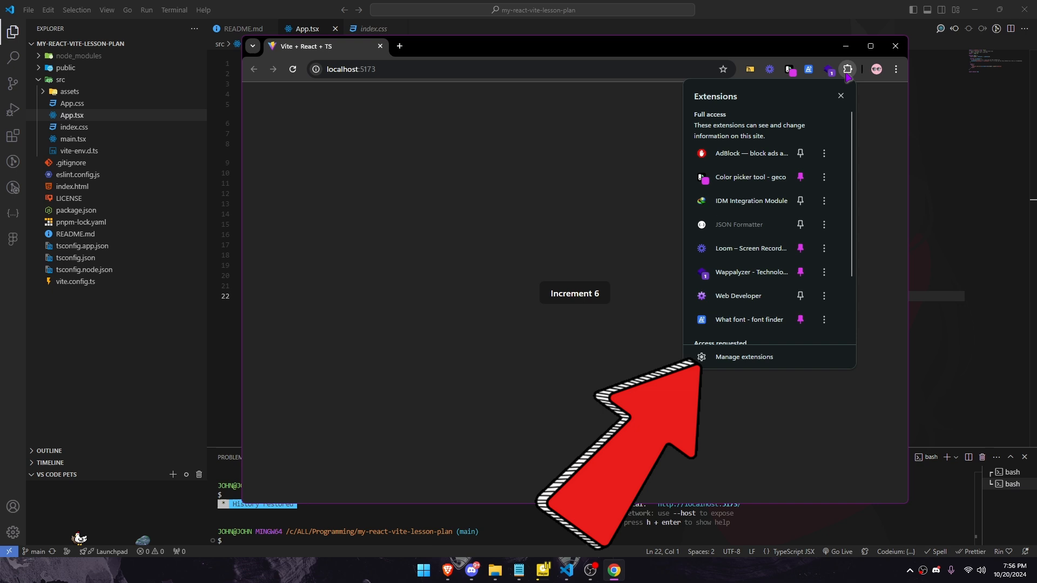
left_click(743, 356)
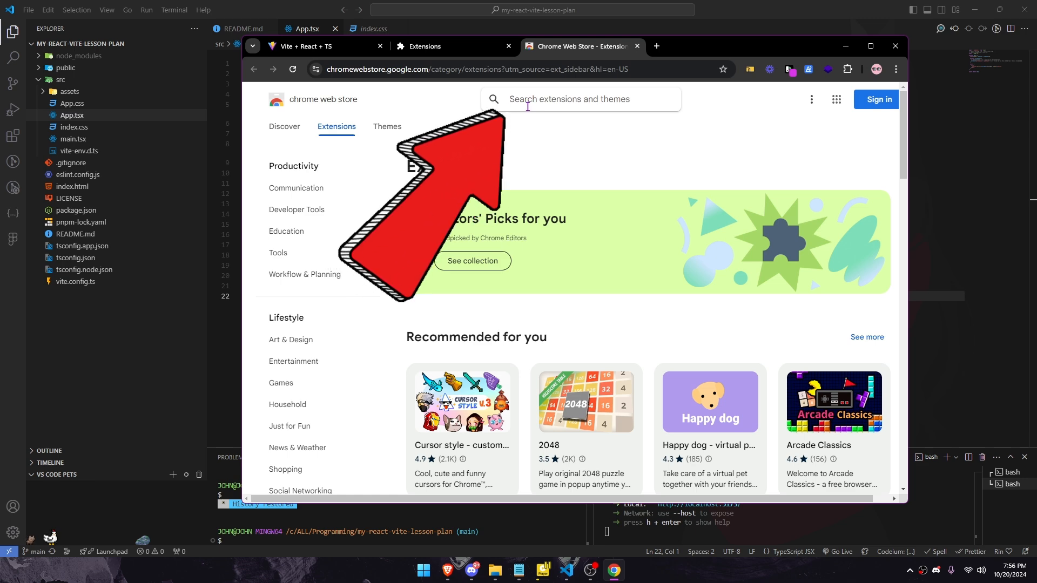
Search the Web Store for 'react' and add React Developer Tools to Chrome.
type("react")
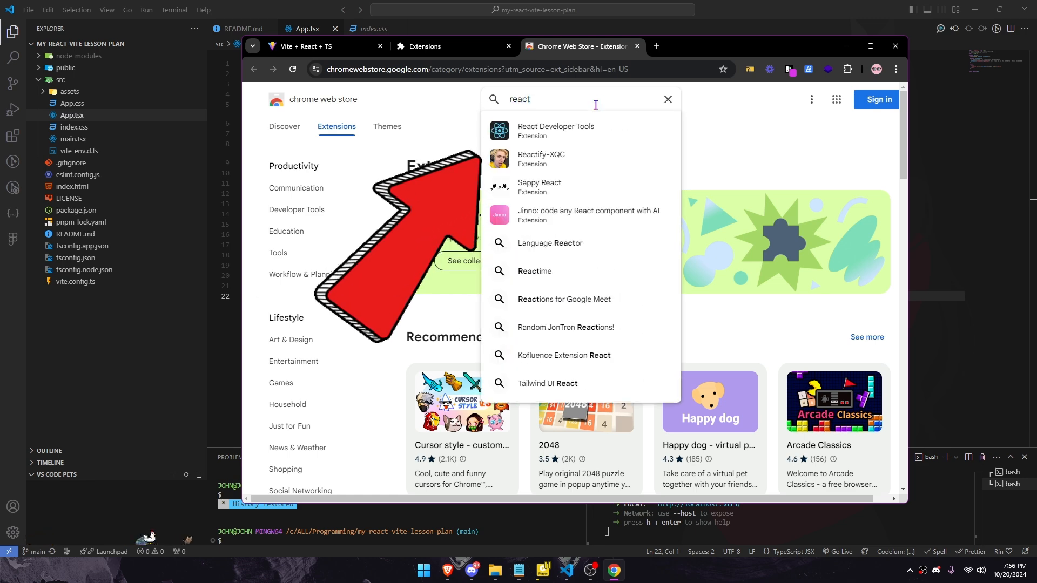
left_click(556, 131)
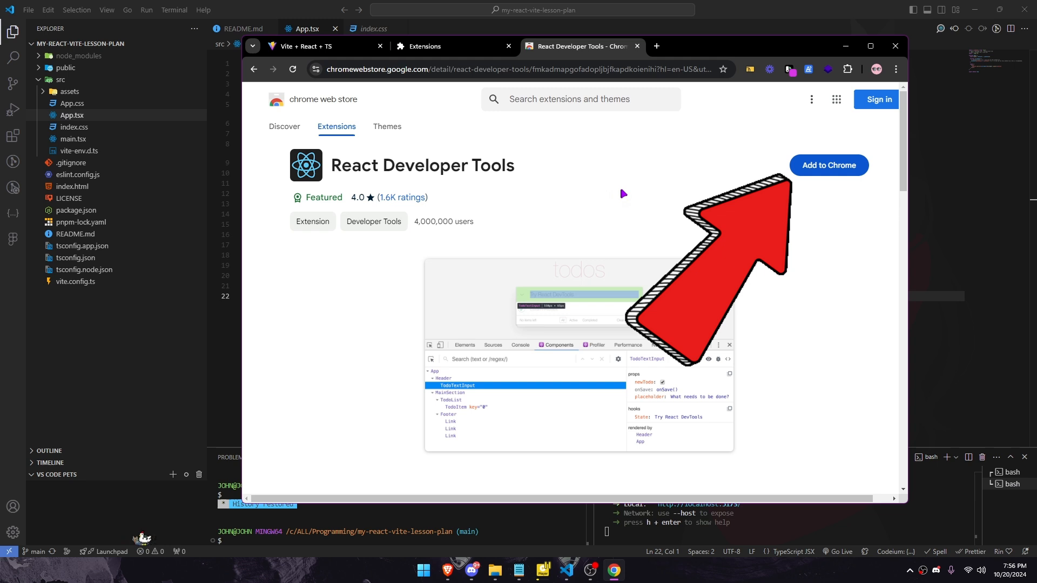
left_click(828, 165)
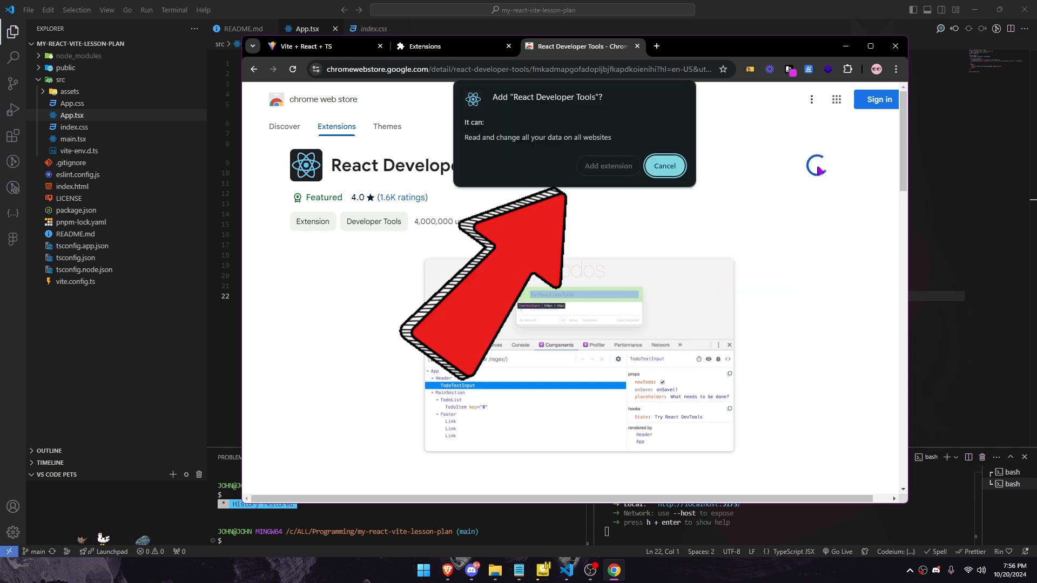
left_click(663, 166)
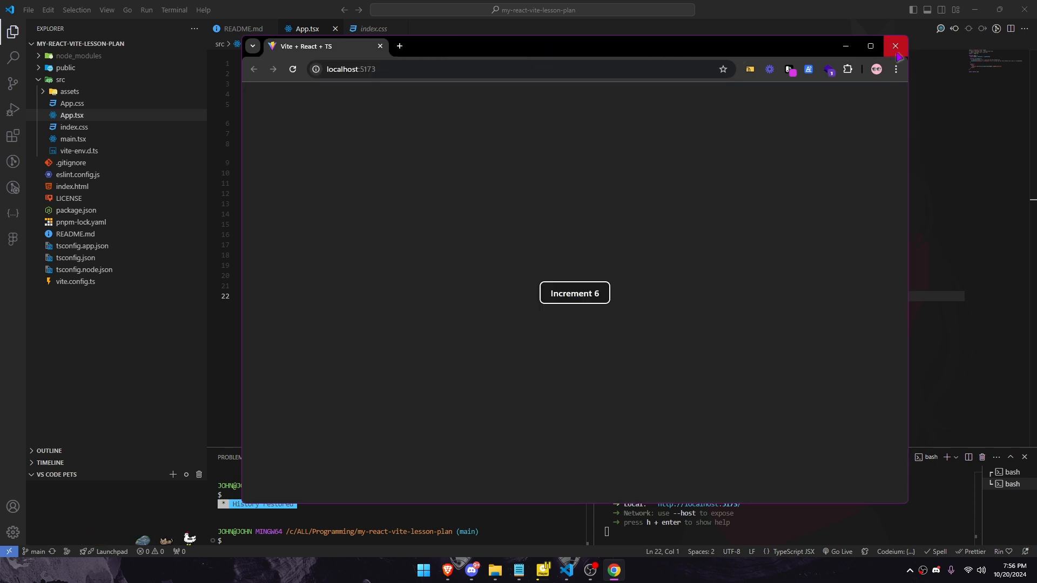
Inspect the counter page and show the Components tab with App's state hook.
left_click(895, 46)
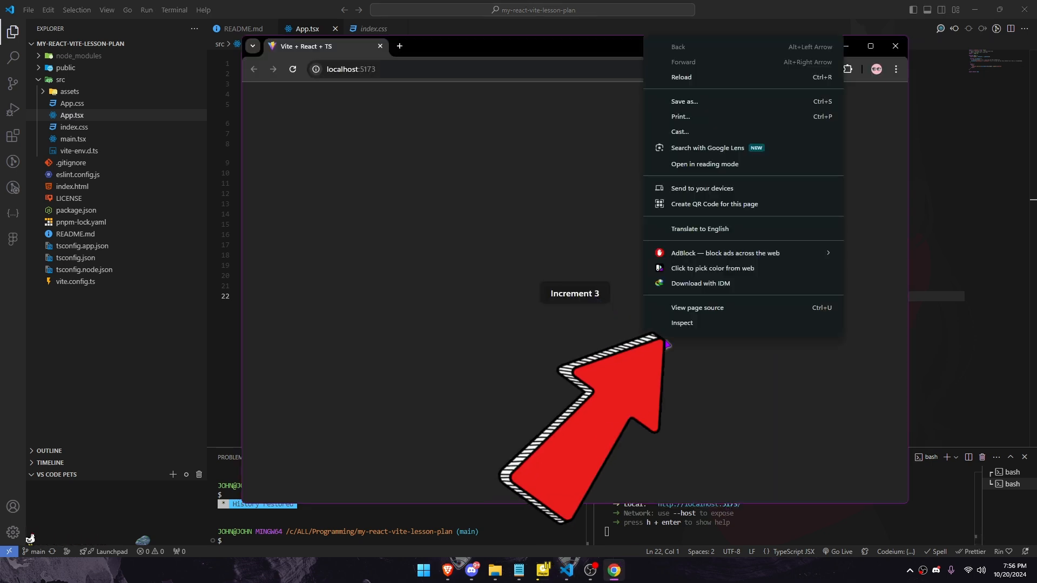
left_click(682, 323)
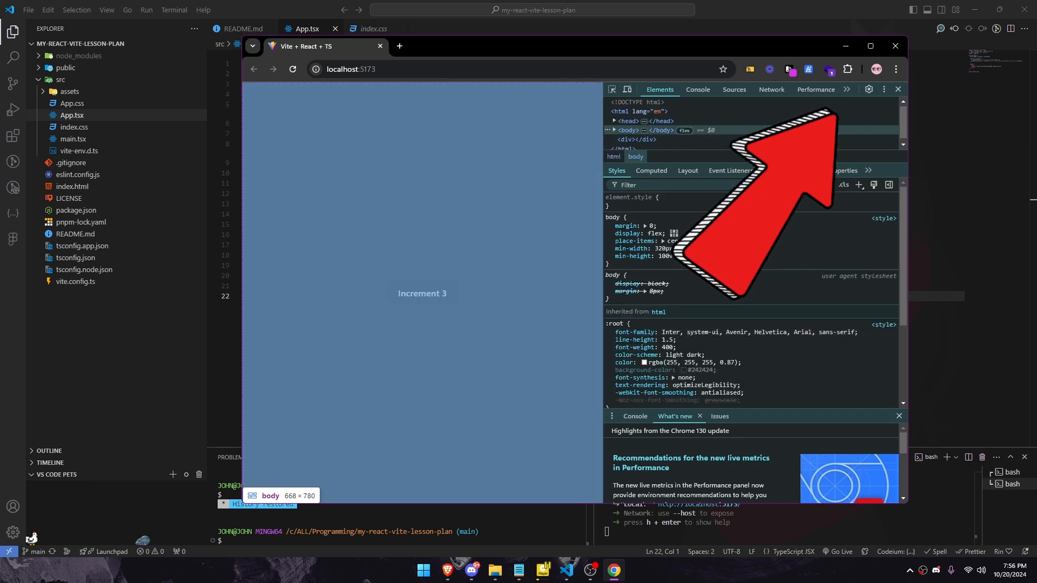
left_click(845, 89)
type("10")
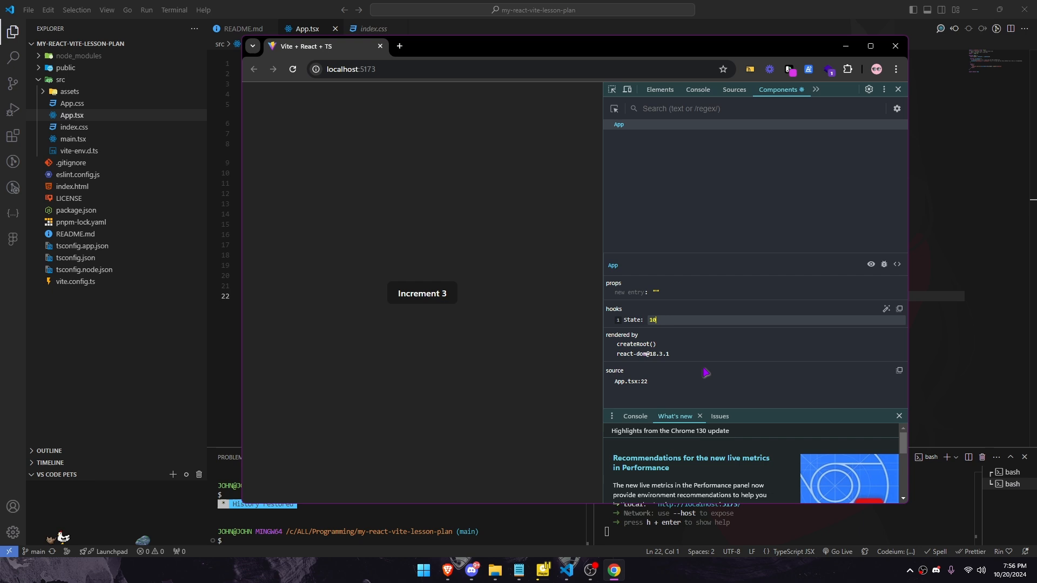
Increment the counter to 25 while App's State hook updates to match.
left_click(421, 293)
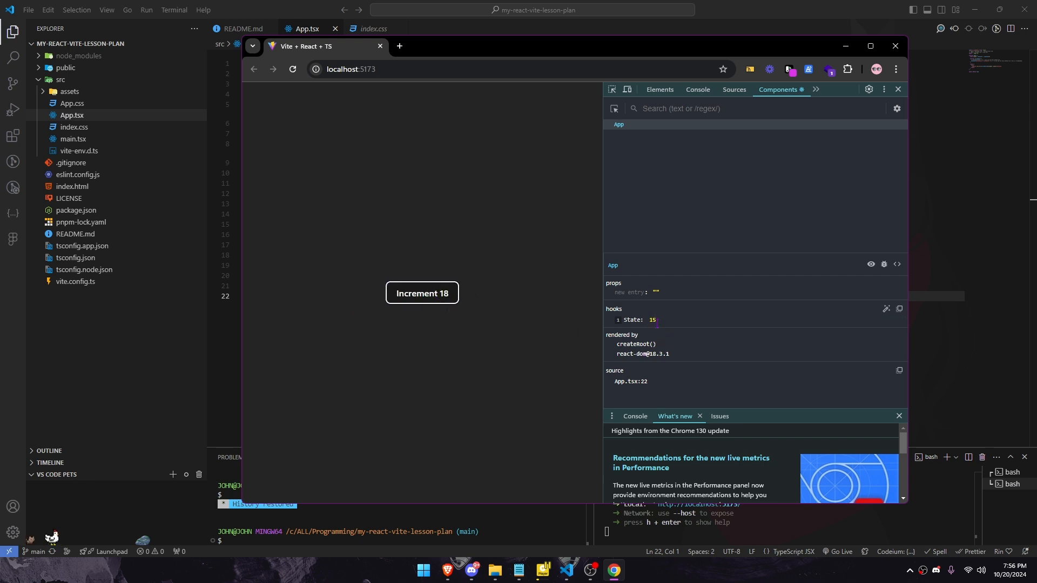
left_click(422, 293)
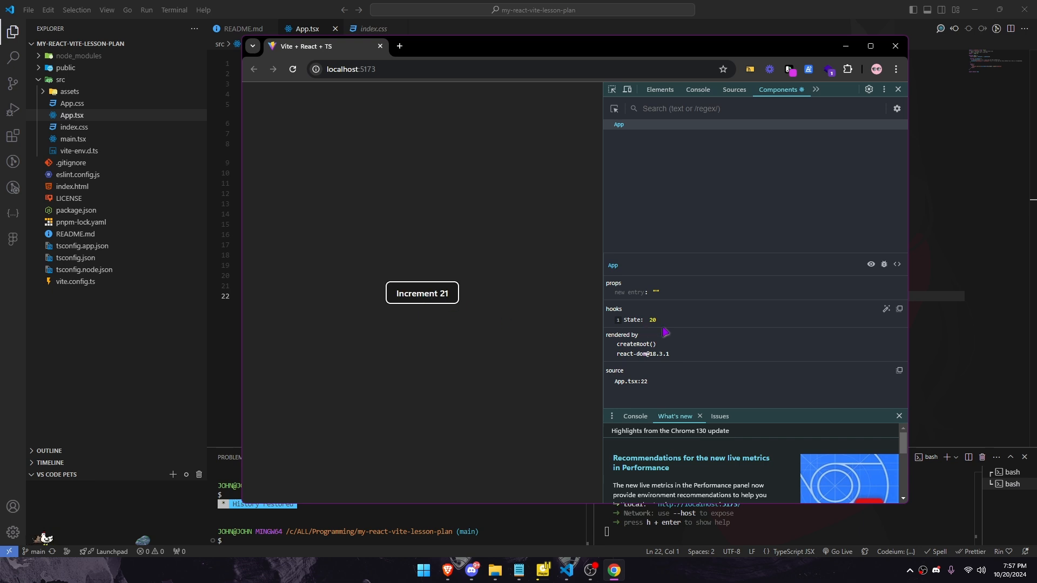
left_click(421, 293)
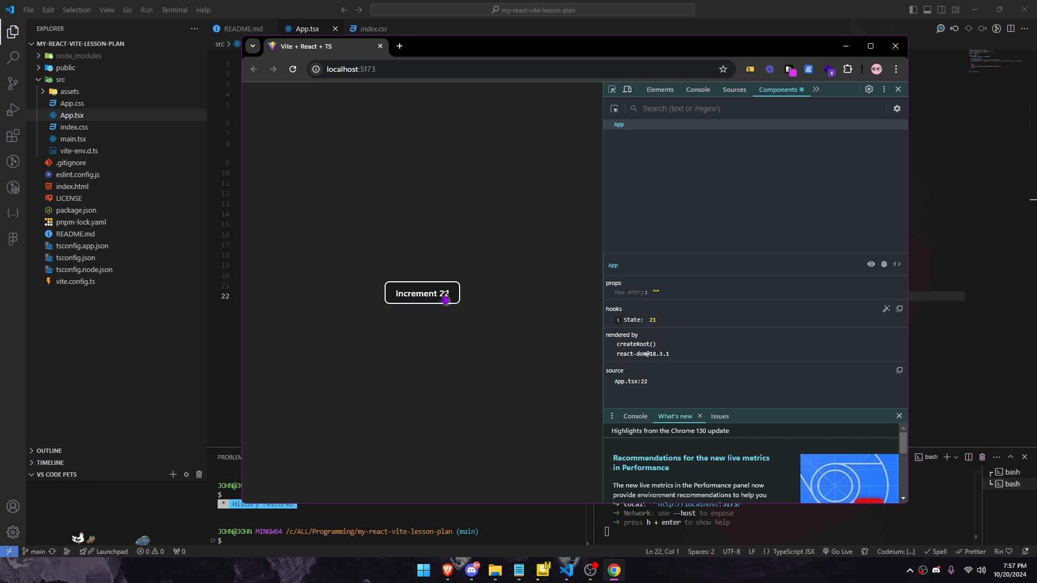
left_click(422, 293)
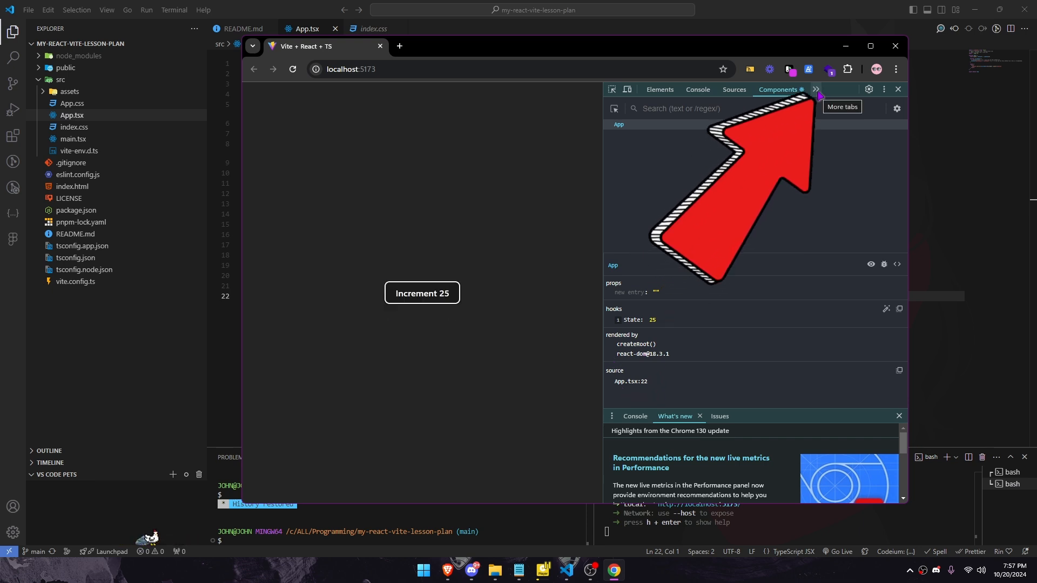
Switch DevTools to the Profiler panel through the More tabs chevron.
left_click(816, 89)
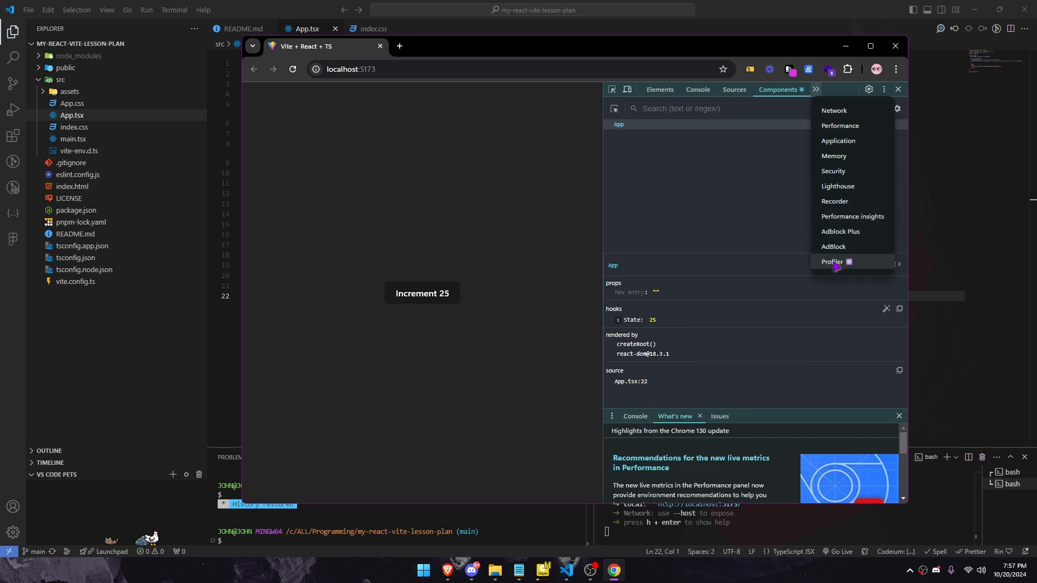
left_click(831, 262)
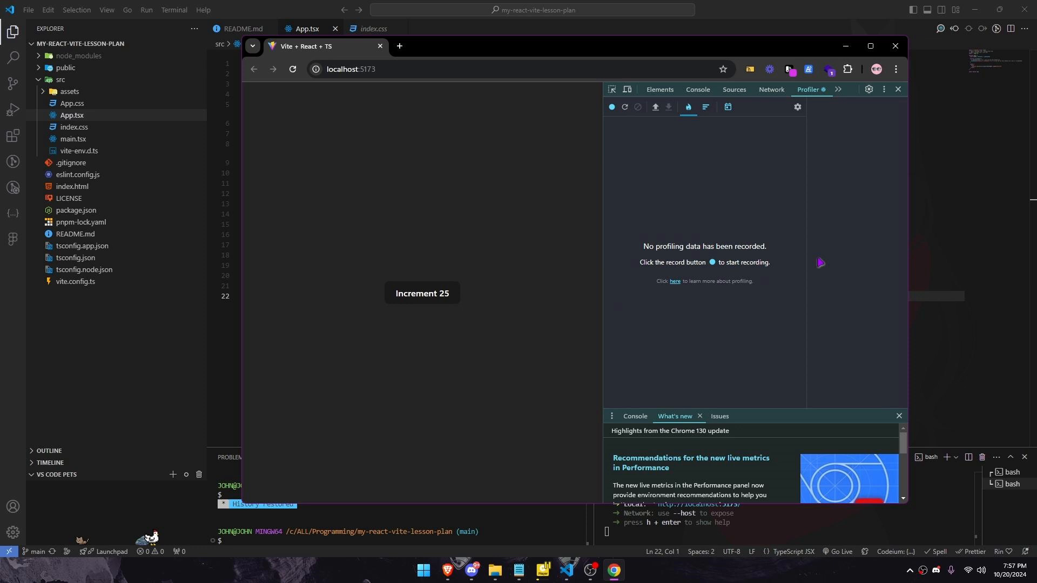
mouse_move(789, 252)
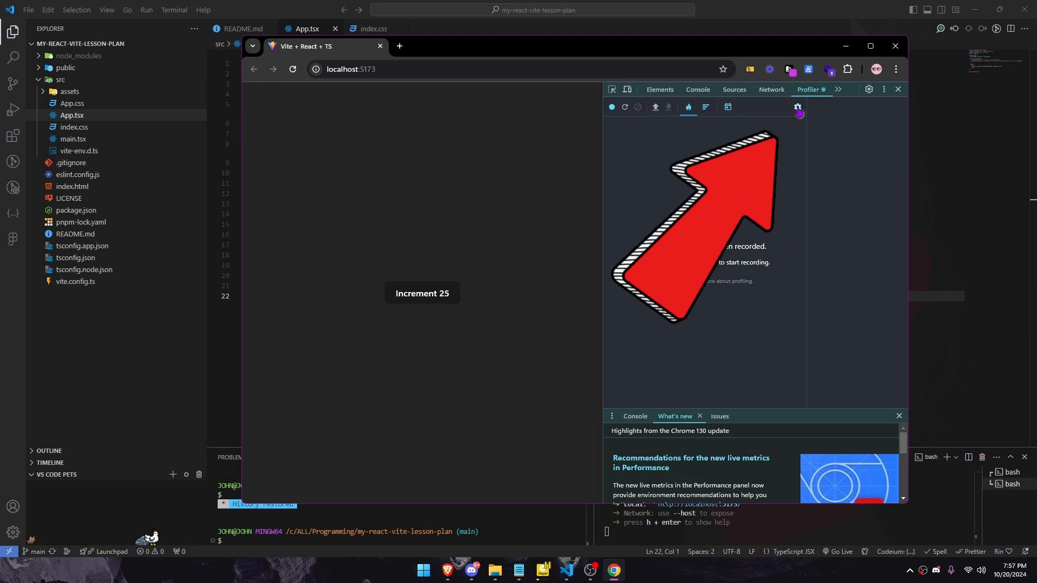
Enable 'Highlight updates when components render', then increment the counter to 48.
left_click(797, 107)
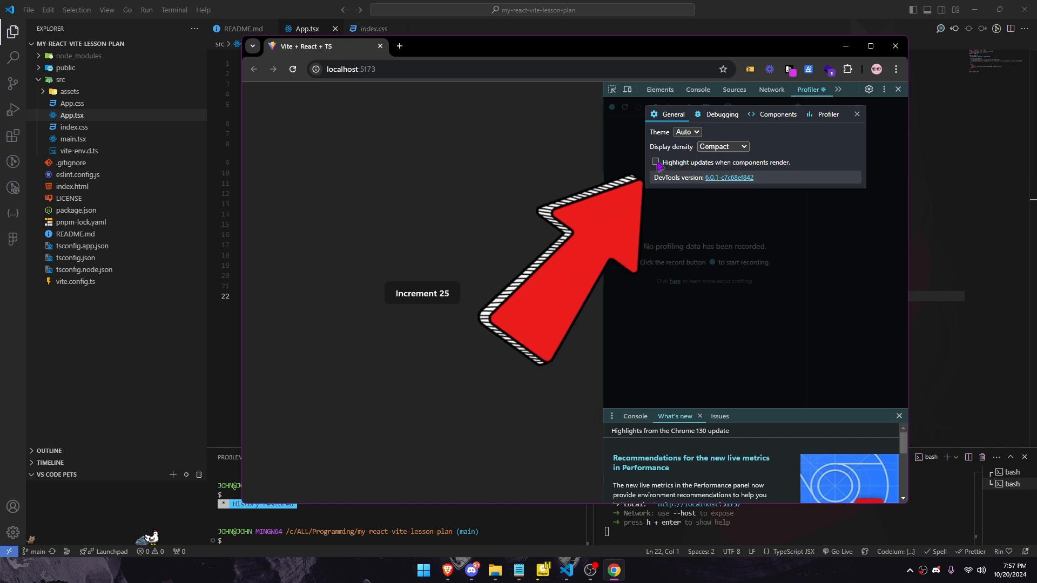
left_click(422, 293)
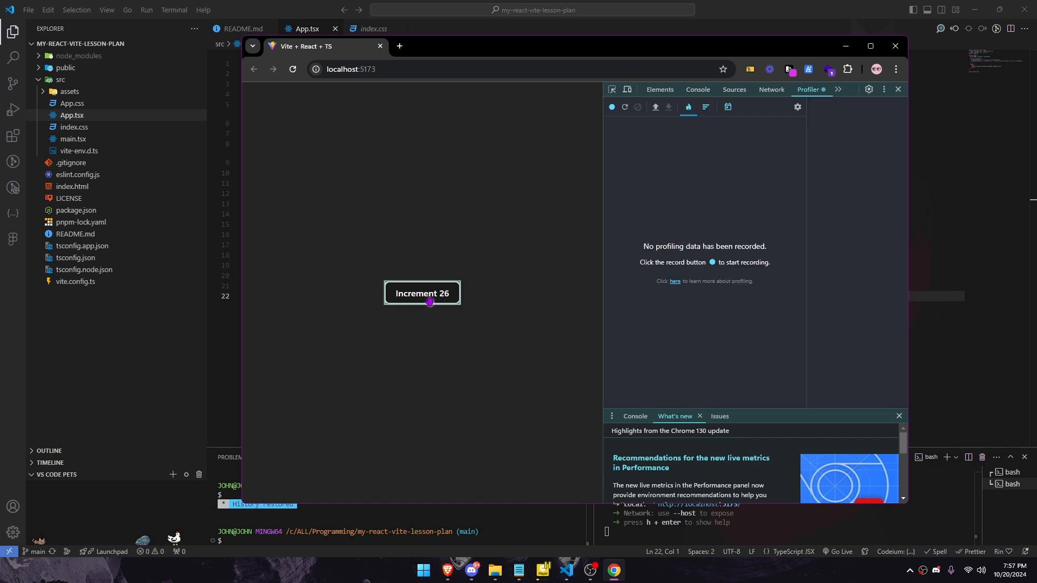
left_click(422, 293)
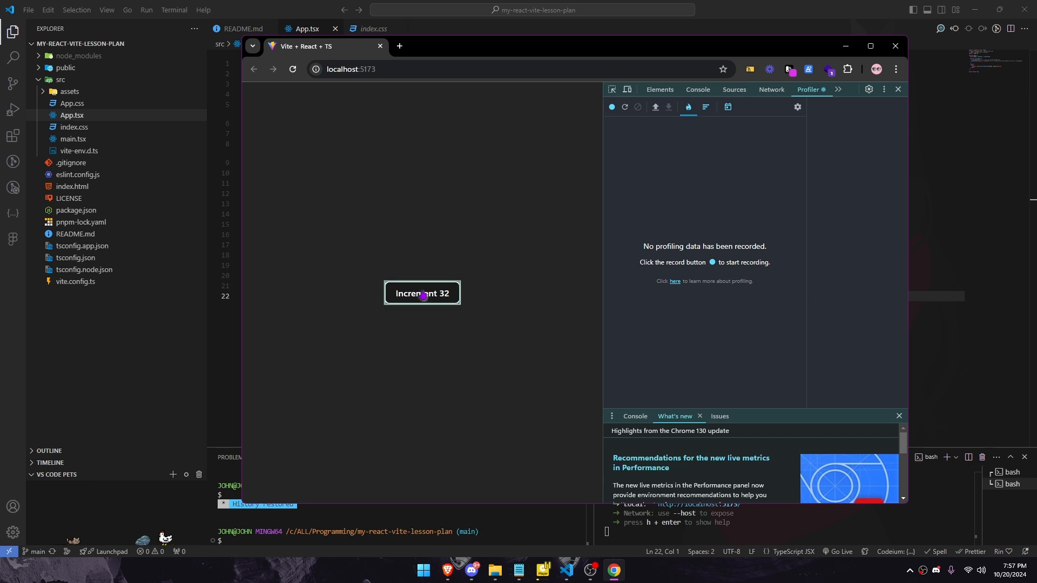
left_click(422, 293)
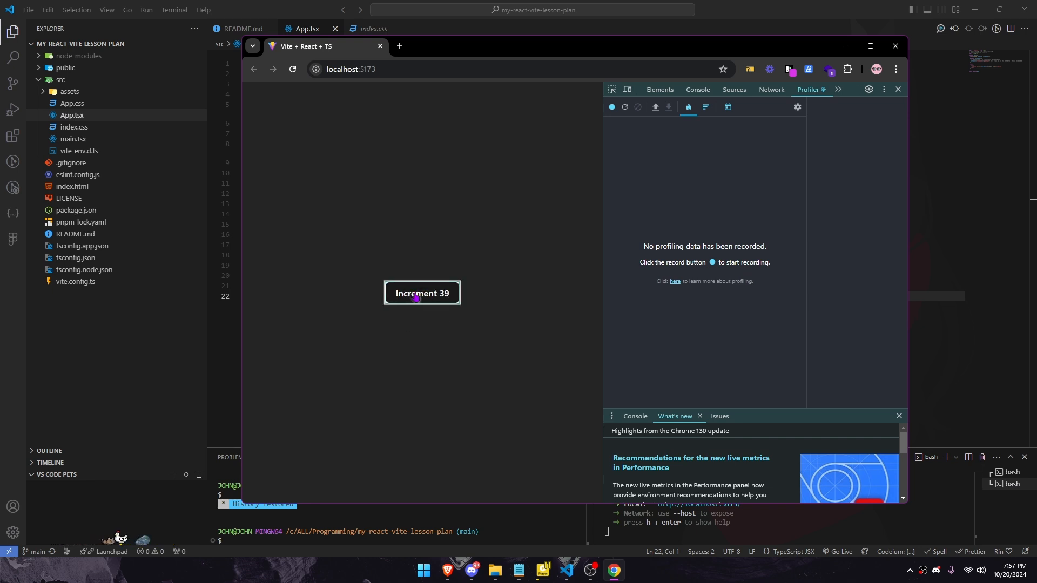
left_click(422, 293)
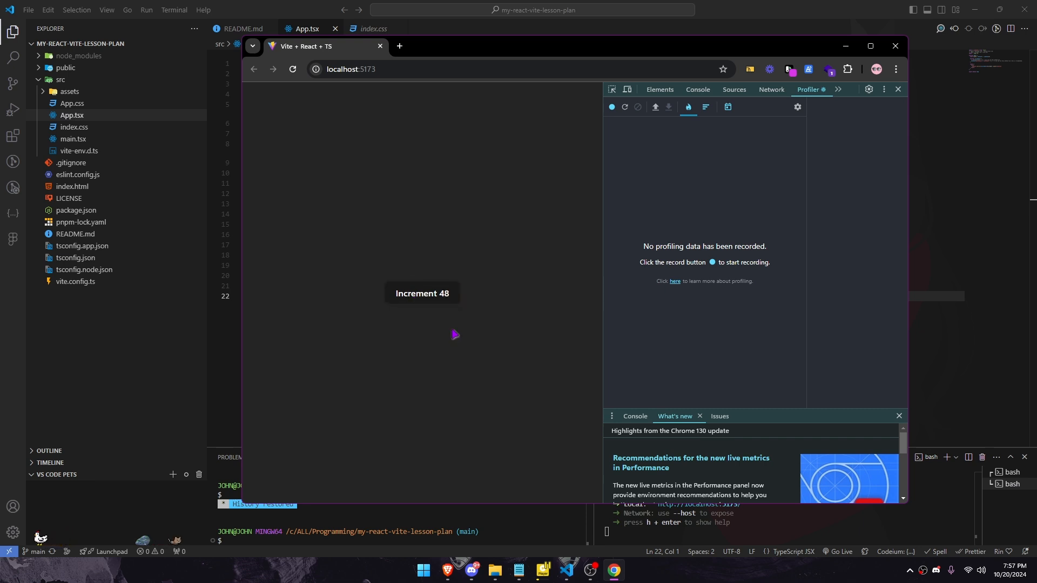
mouse_move(490, 359)
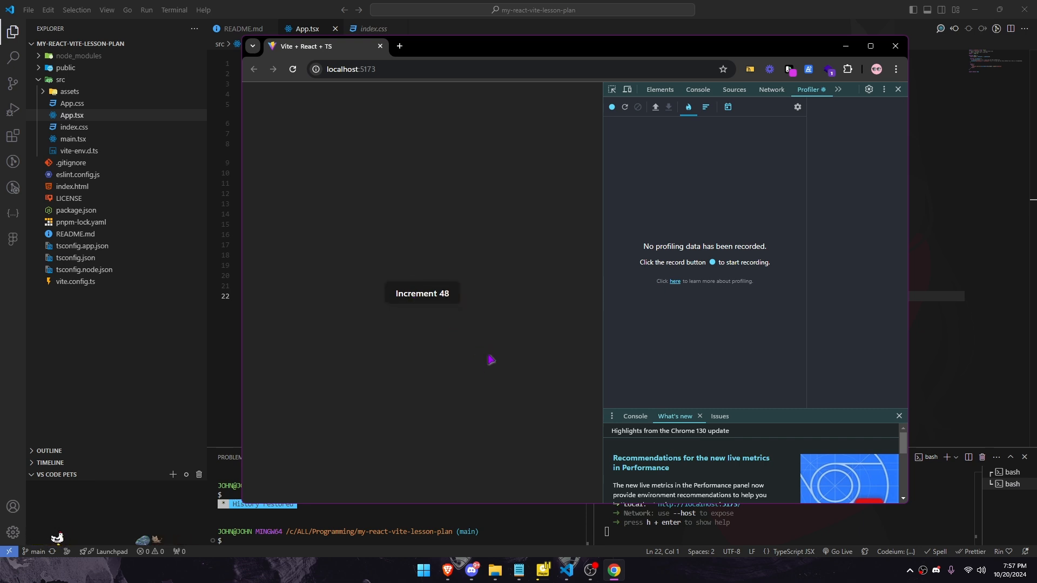